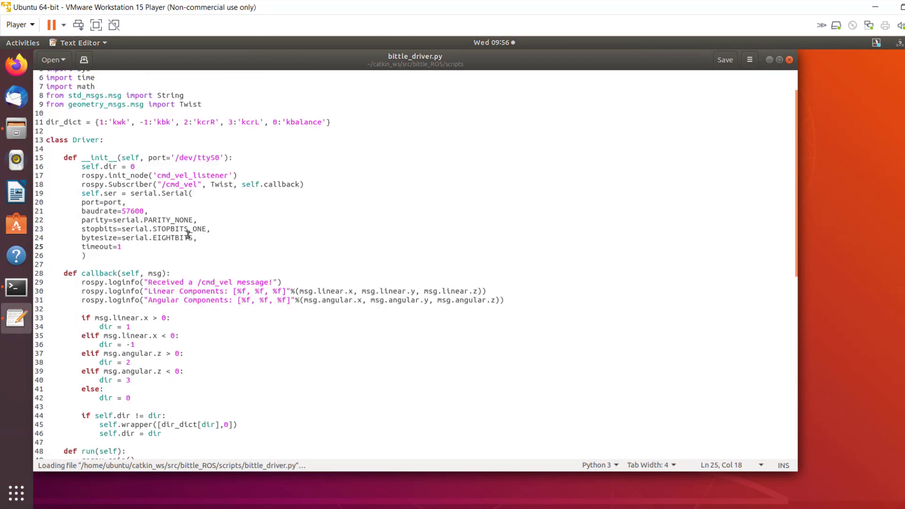
# - Review bittle_driver.py's cmd_vel callback forward-motion check and the constructor's initial direction value
pyautogui.scroll(-3)
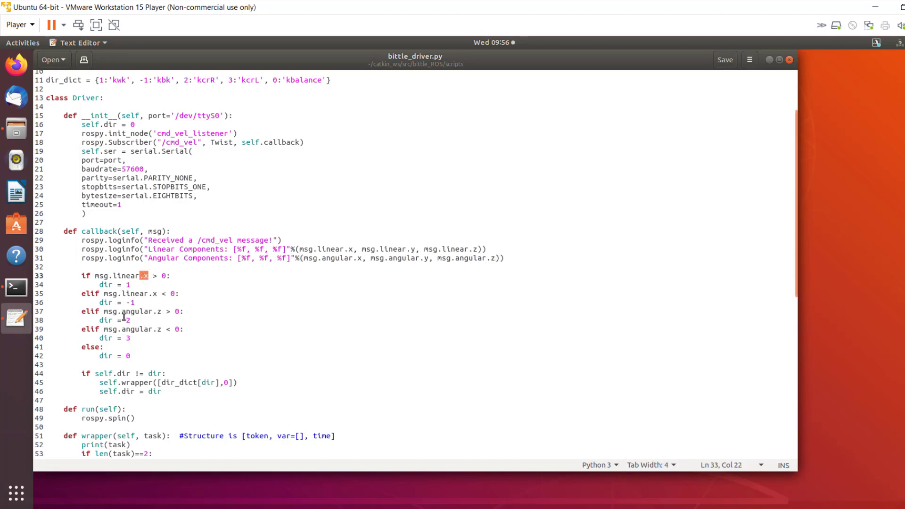
pyautogui.doubleClick(139, 312)
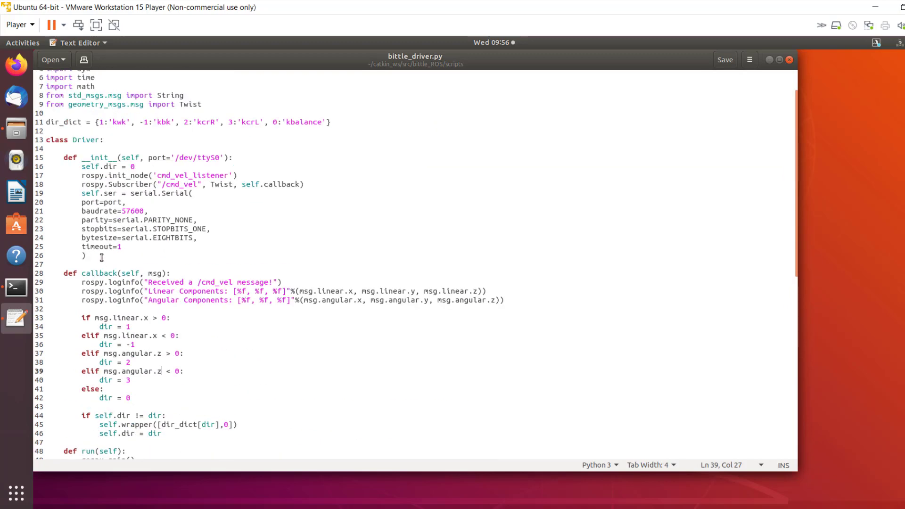
pyautogui.scroll(-3)
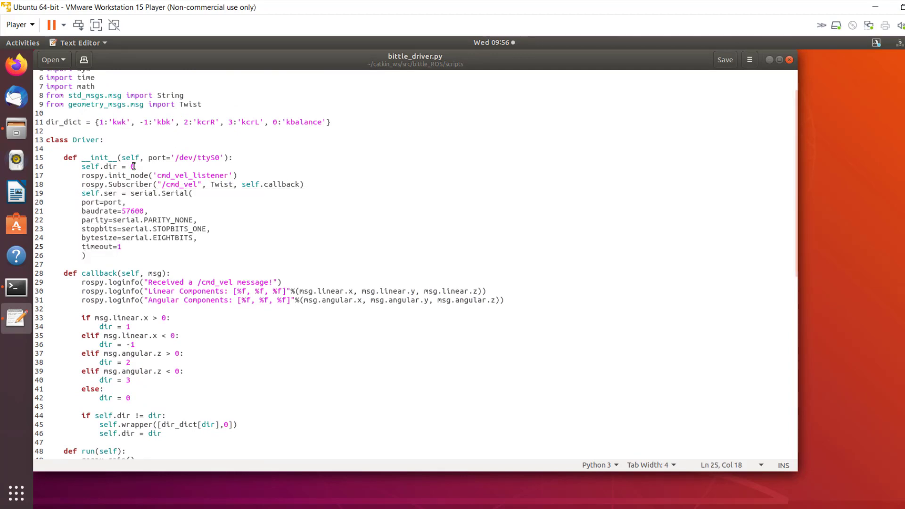
pyautogui.click(166, 122)
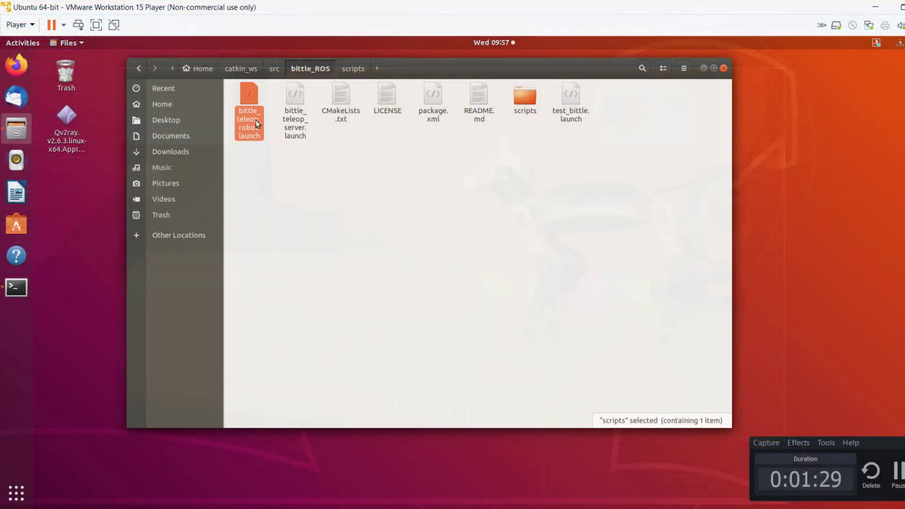
# - Select the robot and server launch files, then read bittle_teleop_robot.launch with its driver and USB camera nodes
pyautogui.click(249, 95)
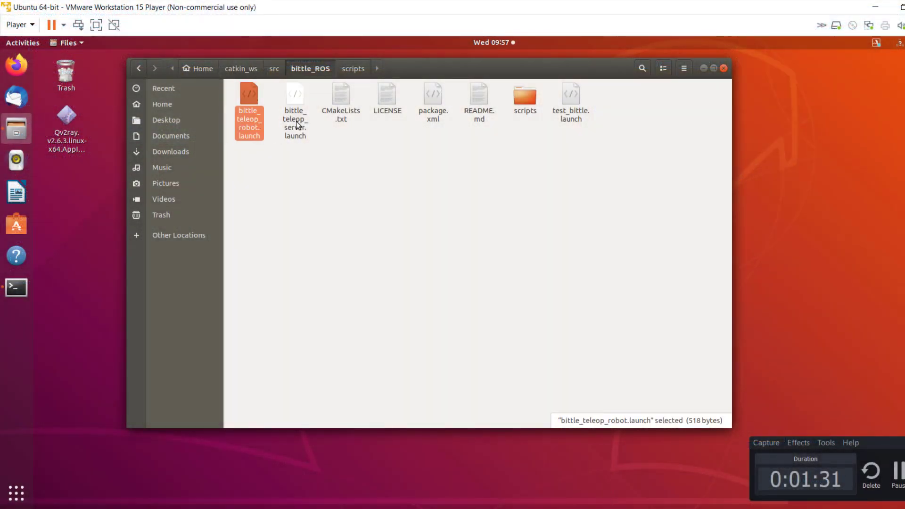
pyautogui.click(295, 94)
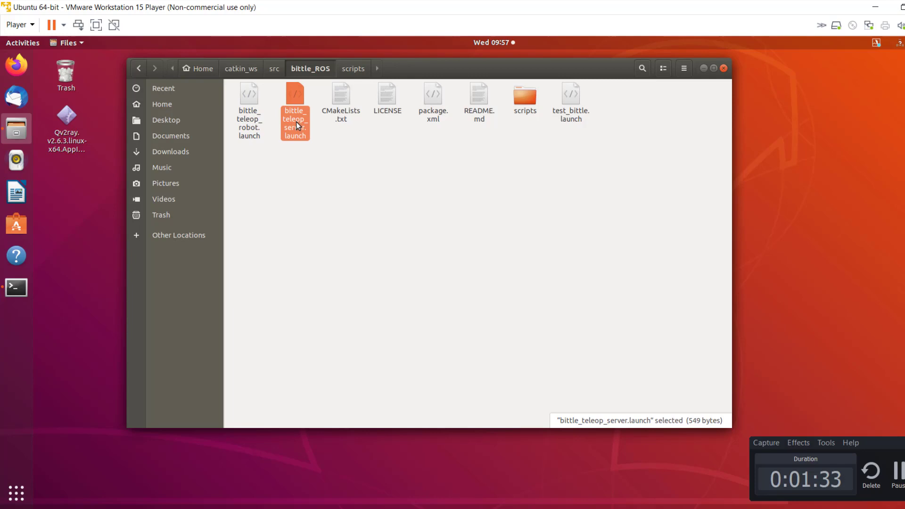
pyautogui.moveTo(296, 143)
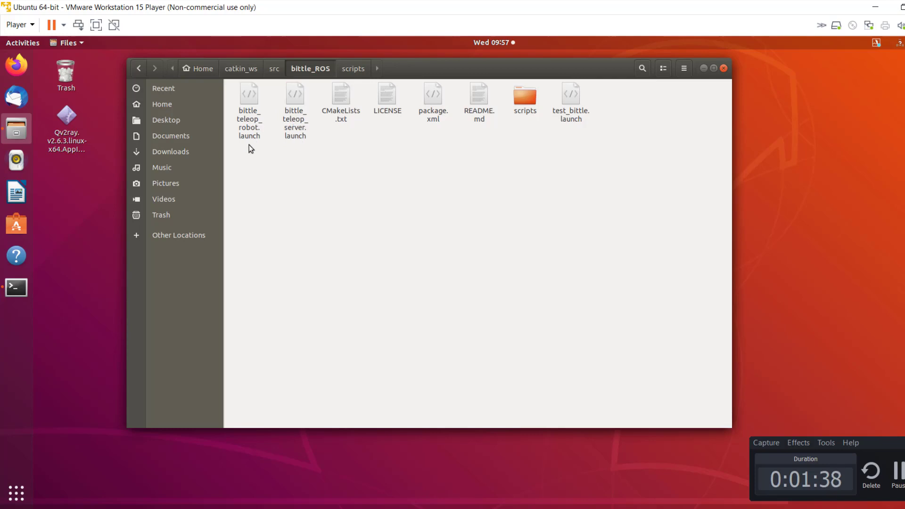
pyautogui.doubleClick(249, 92)
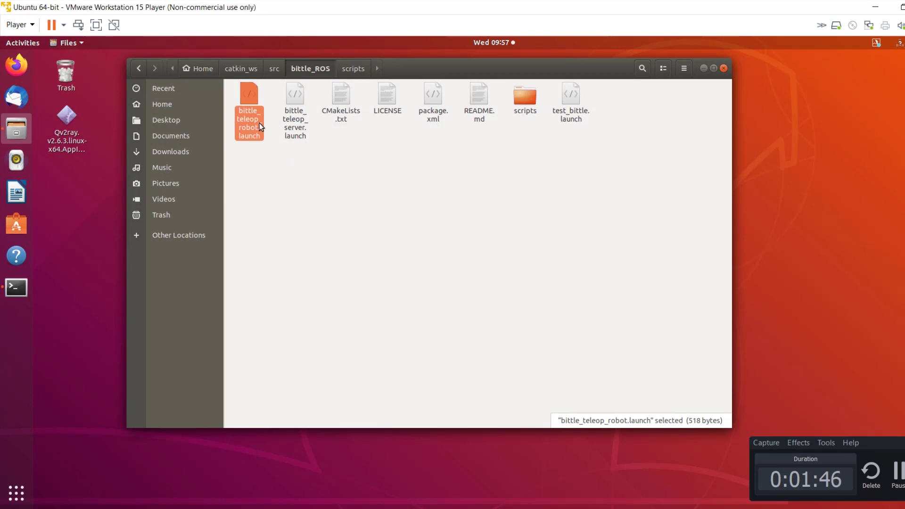
pyautogui.doubleClick(249, 95)
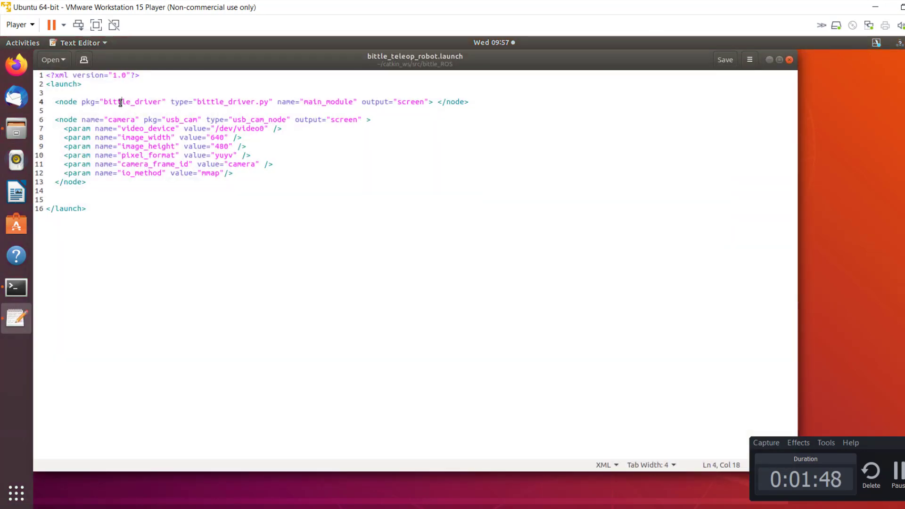
pyautogui.moveTo(131, 133)
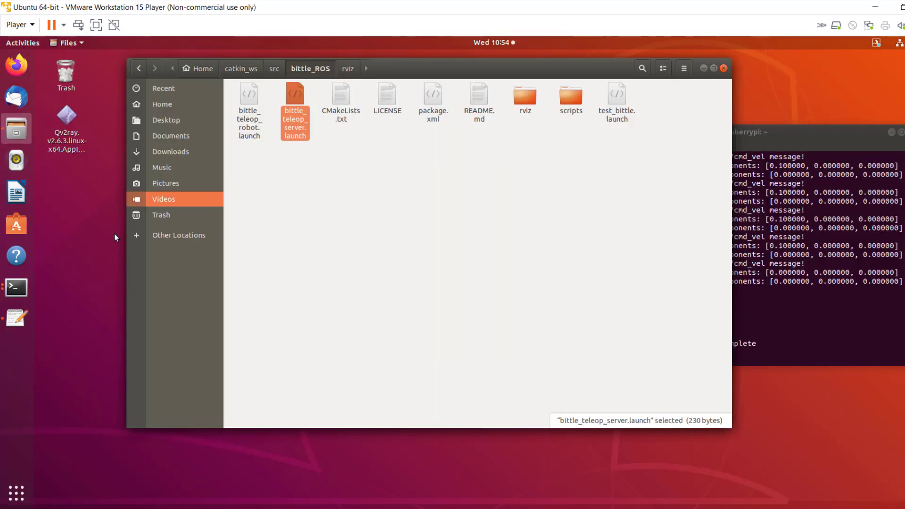
# - View bittle_teleop_server.launch in gedit from the bittle_ROS folder
pyautogui.doubleClick(295, 93)
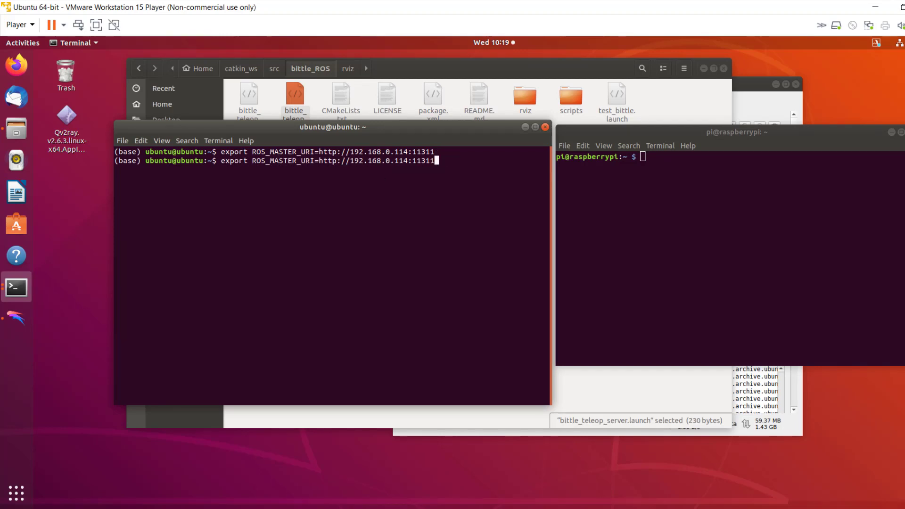
# - Export ROS_IP=192.168.0.114 on the laptop and 192.168.0.113 on the robot, then enter roslaunch bittle_driver bittle_teleop_robot.launch
pyautogui.write('export ROS_IP=192.168.0.114')
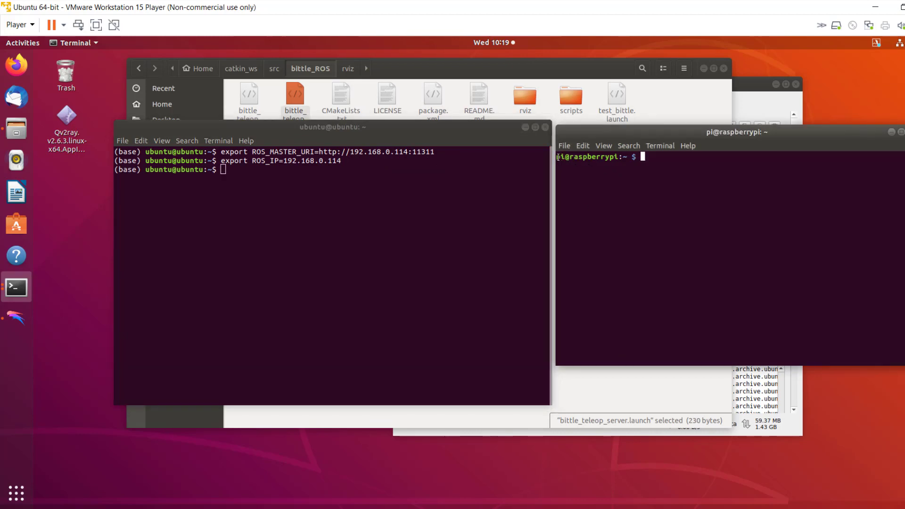
pyautogui.write('clear')
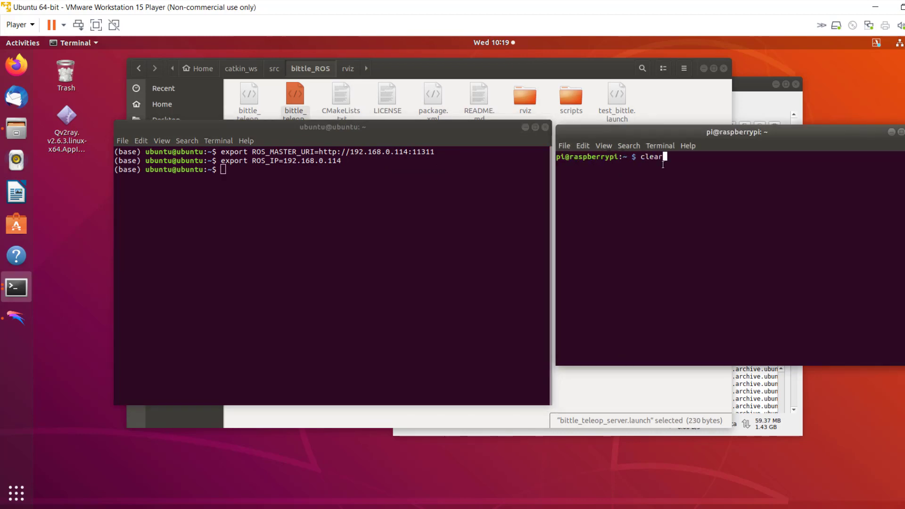
pyautogui.write('export ROS_IP=192.168.0.113')
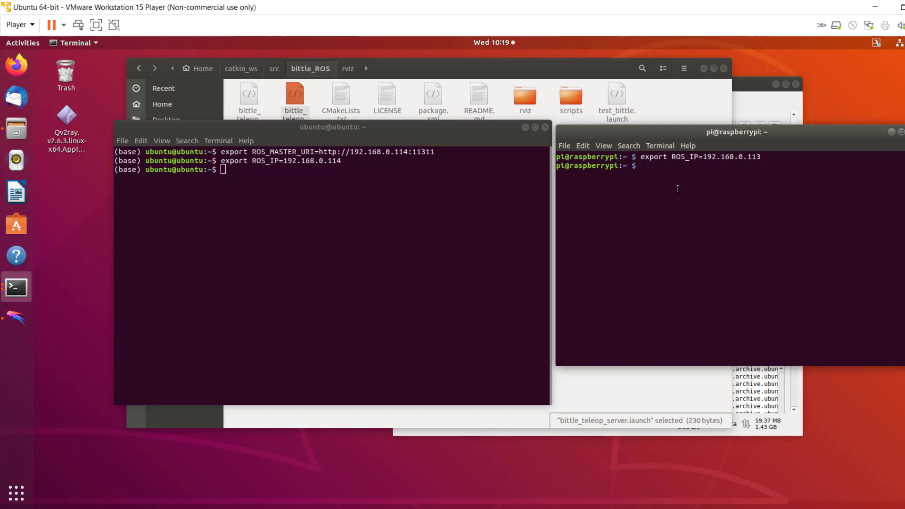
pyautogui.write('roslaunch bittle_driver bittle_teleop_robot.launch')
pyautogui.write('export ROS_MASTER_URI=http://192.168.0.114:11311')
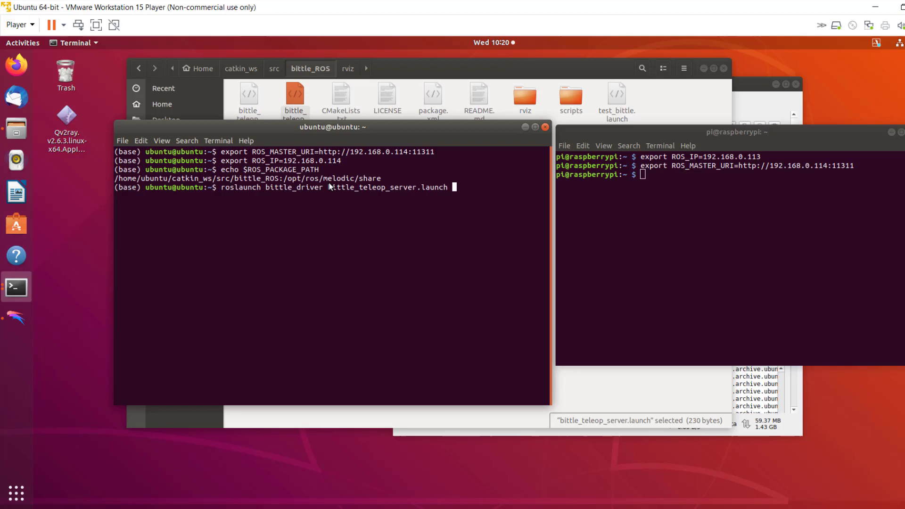
pyautogui.doubleClick(260, 178)
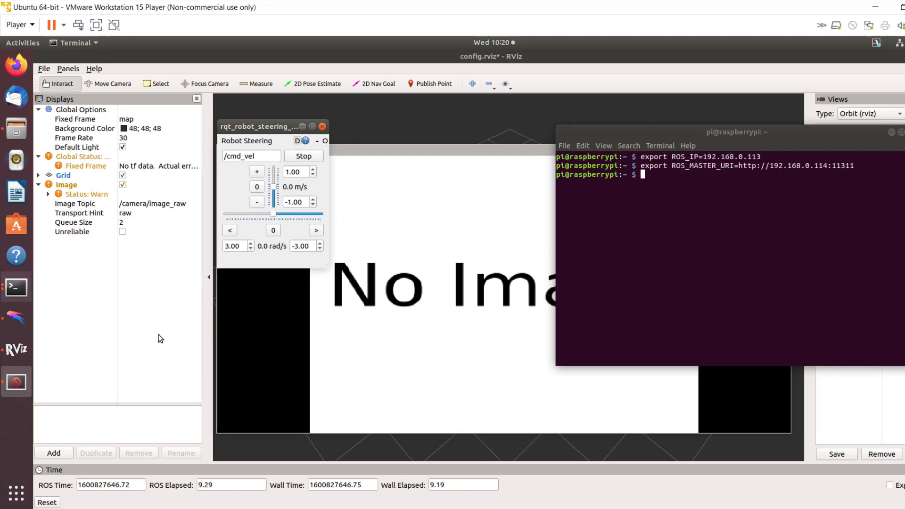
# - Clear the Raspberry Pi terminal while RViz and rqt_robot_steering keep running
pyautogui.write('clear')
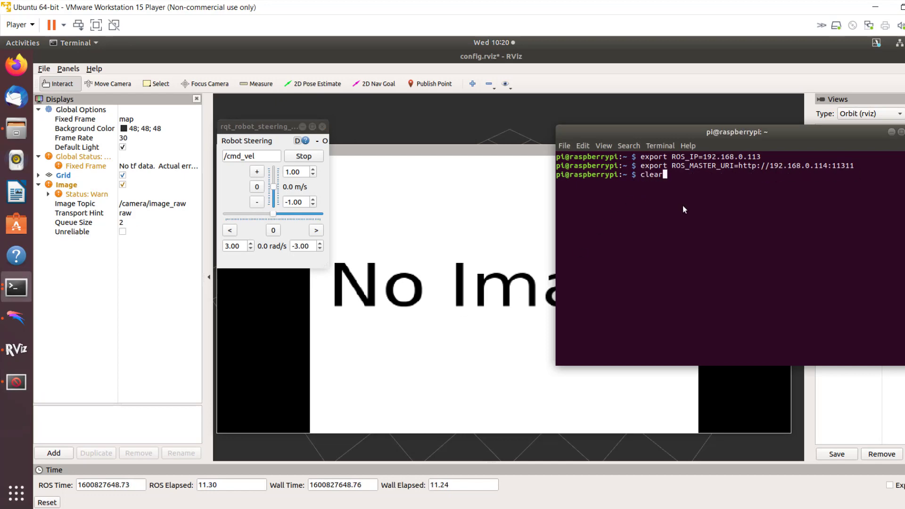